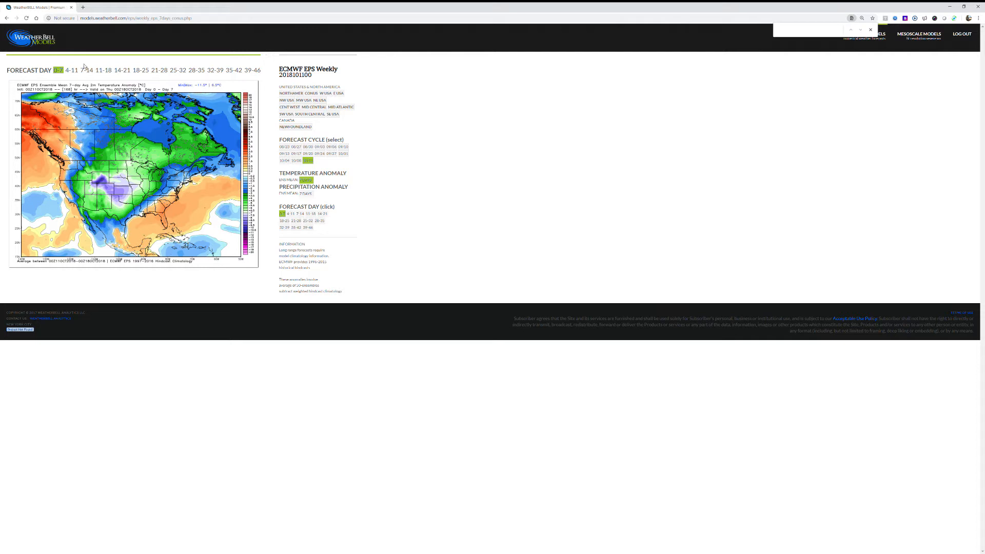
Step through the weekly ECMWF EPS anomaly maps from 4-11 days to 39-46 days.
left_click(86, 70)
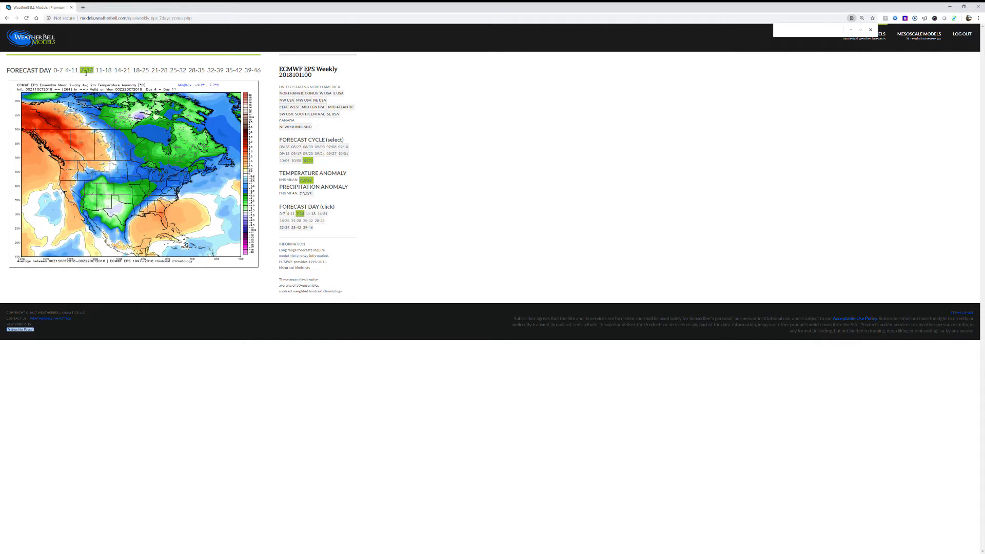
left_click(104, 70)
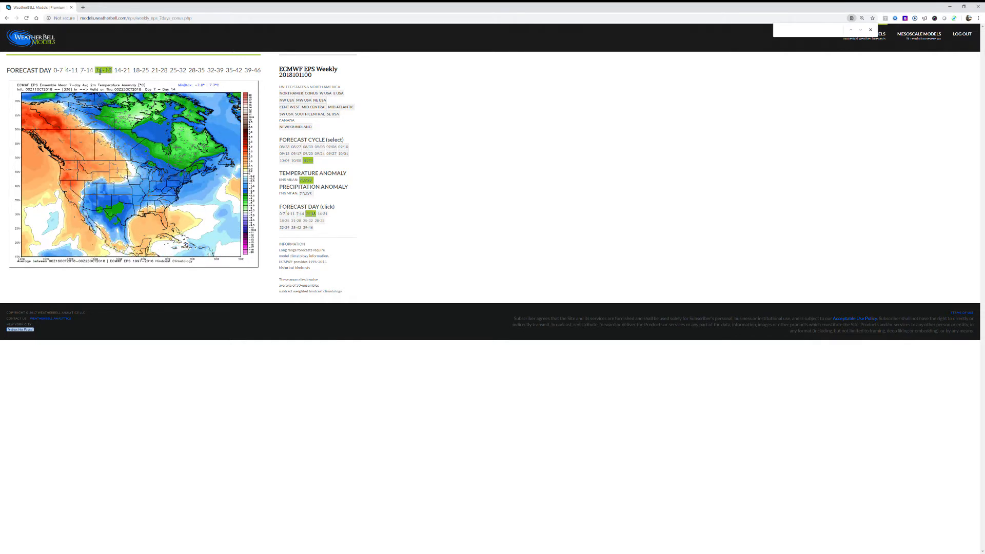
left_click(122, 70)
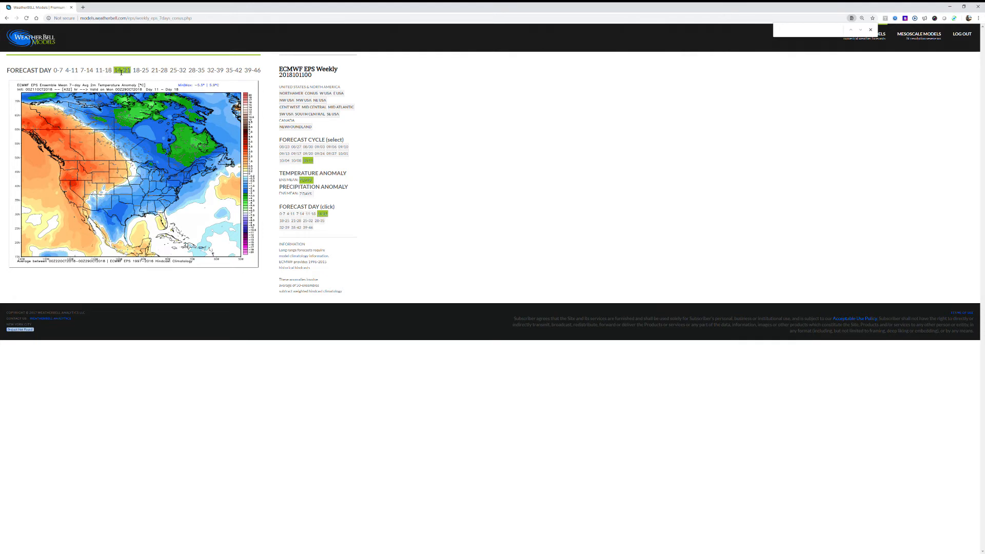
left_click(141, 70)
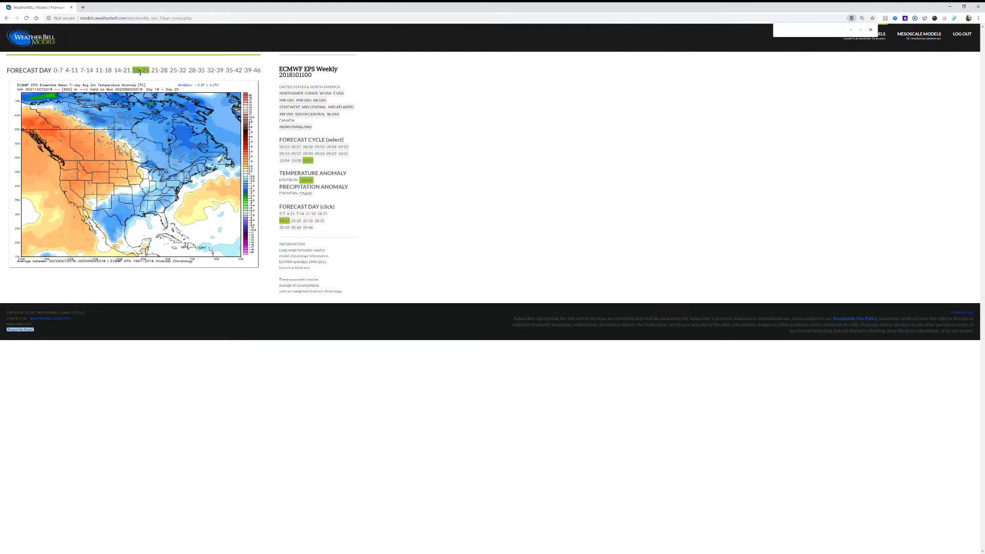
left_click(159, 70)
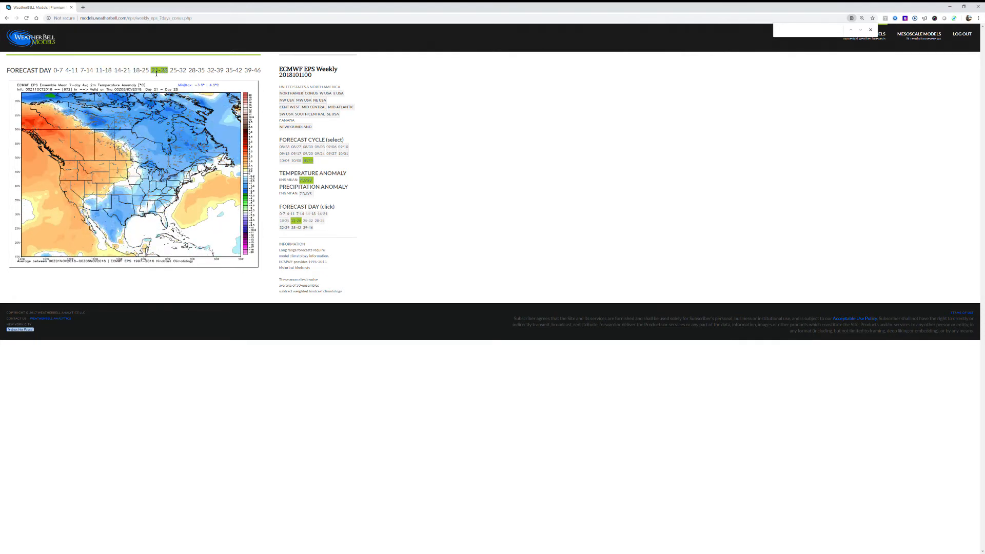
left_click(178, 70)
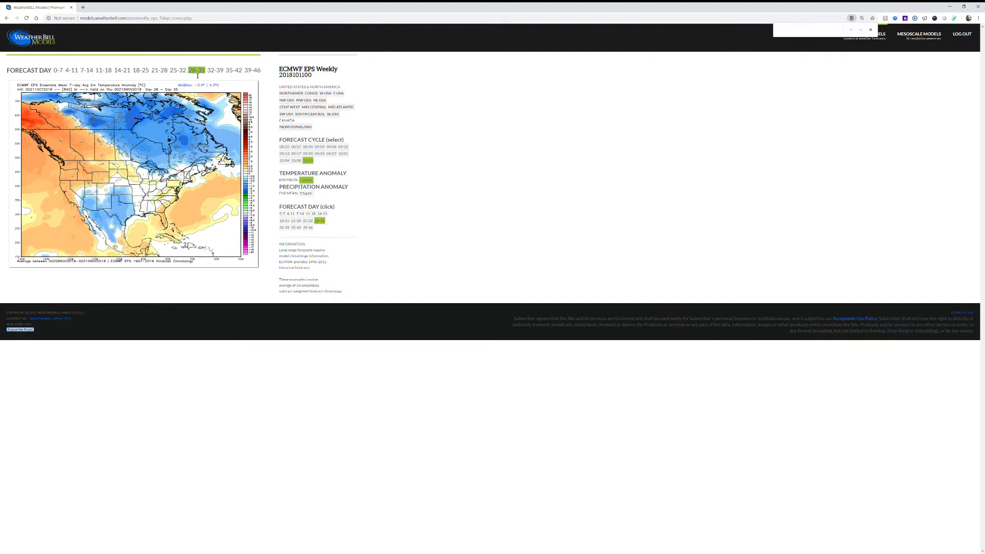
left_click(215, 69)
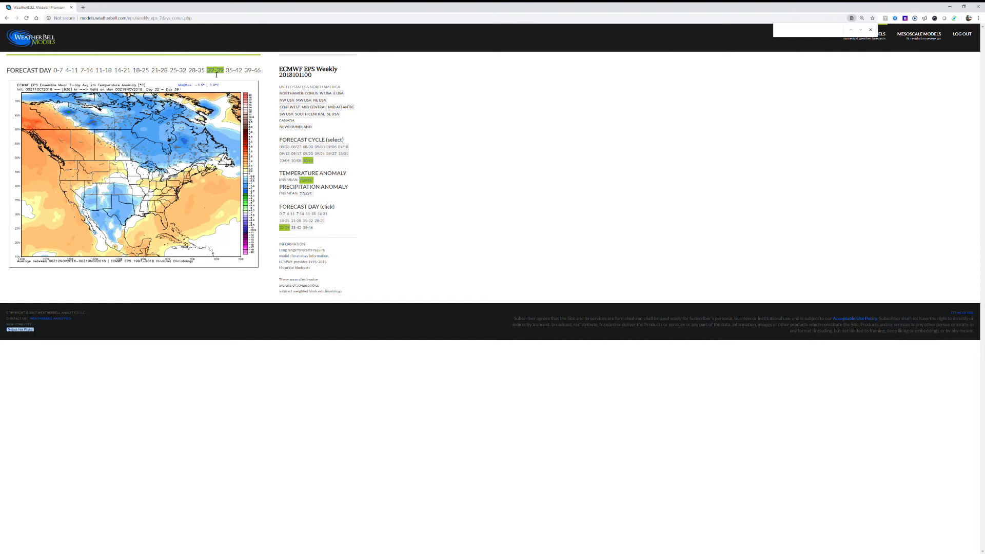
left_click(233, 69)
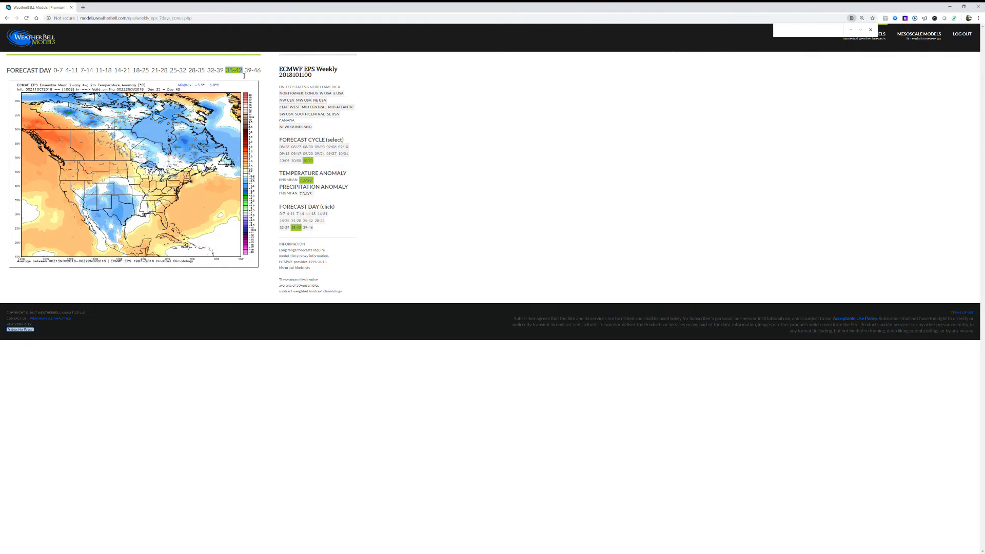
left_click(252, 70)
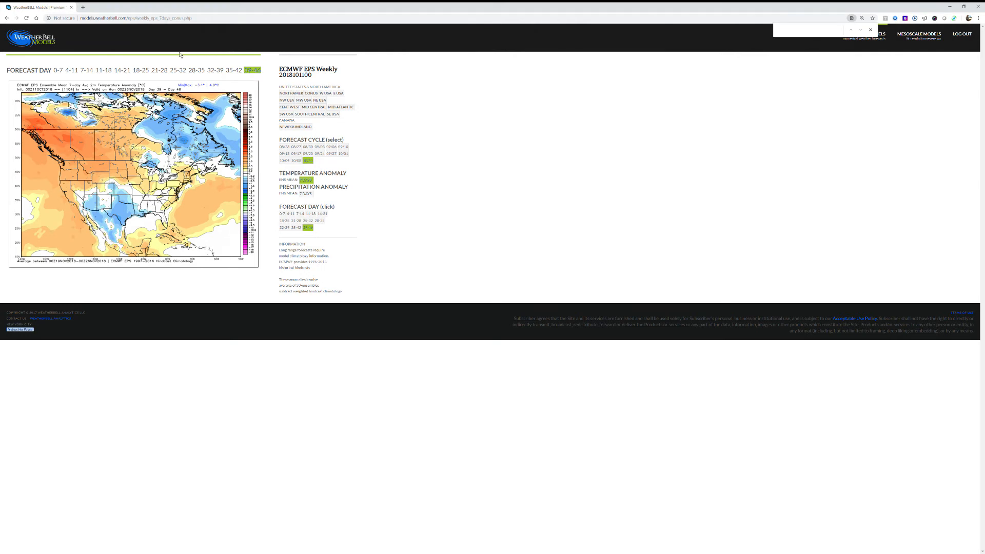
Return to the 0-7 day map and step through each week again to 39-46.
left_click(57, 70)
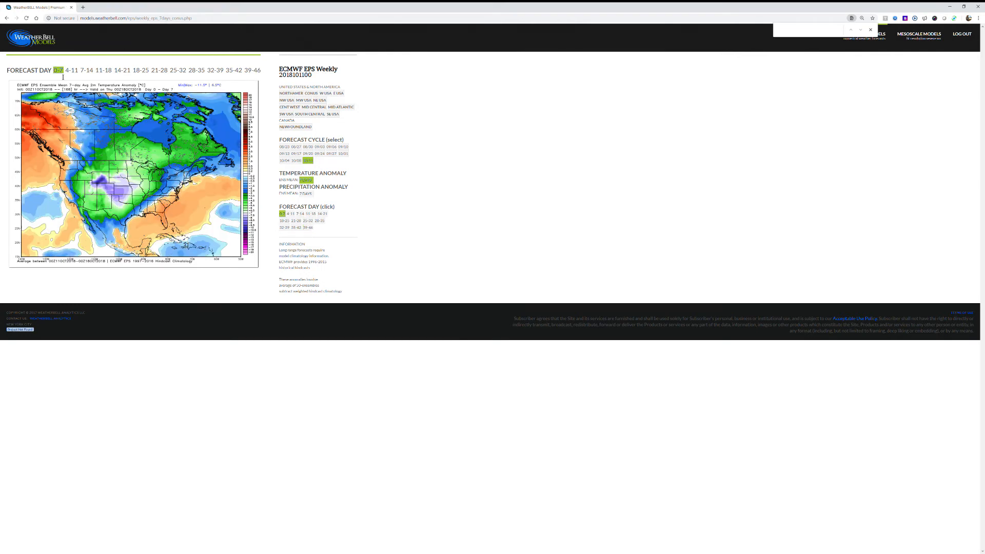
left_click(70, 69)
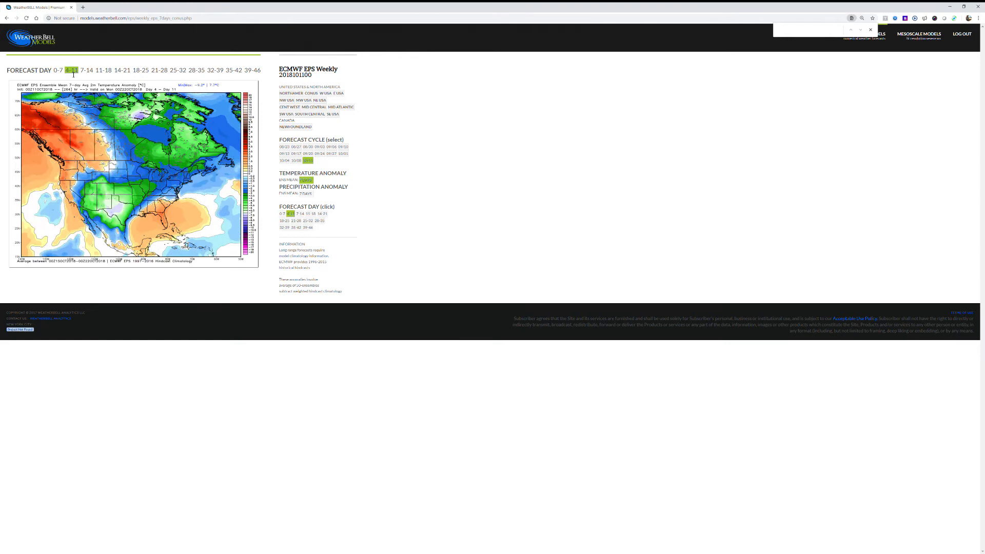
left_click(85, 71)
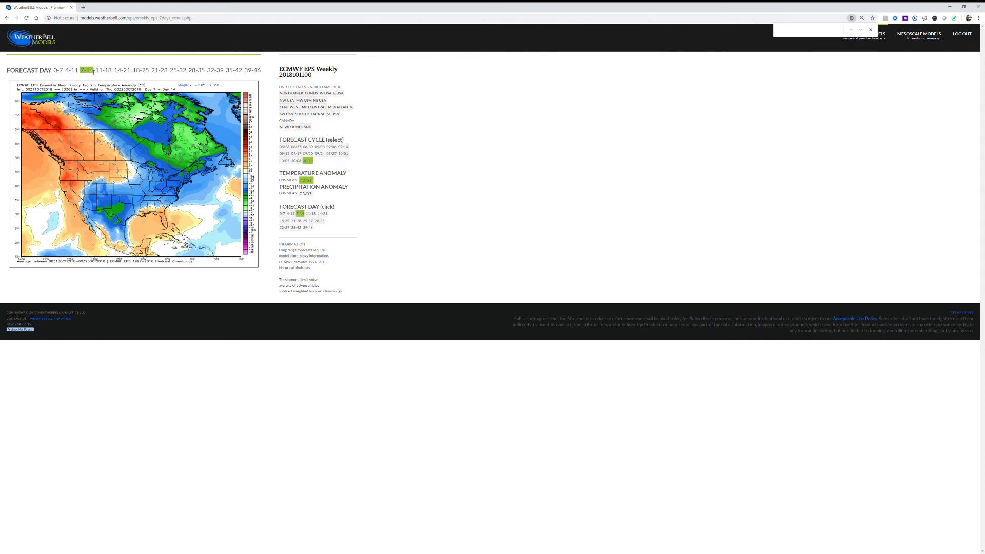
left_click(103, 71)
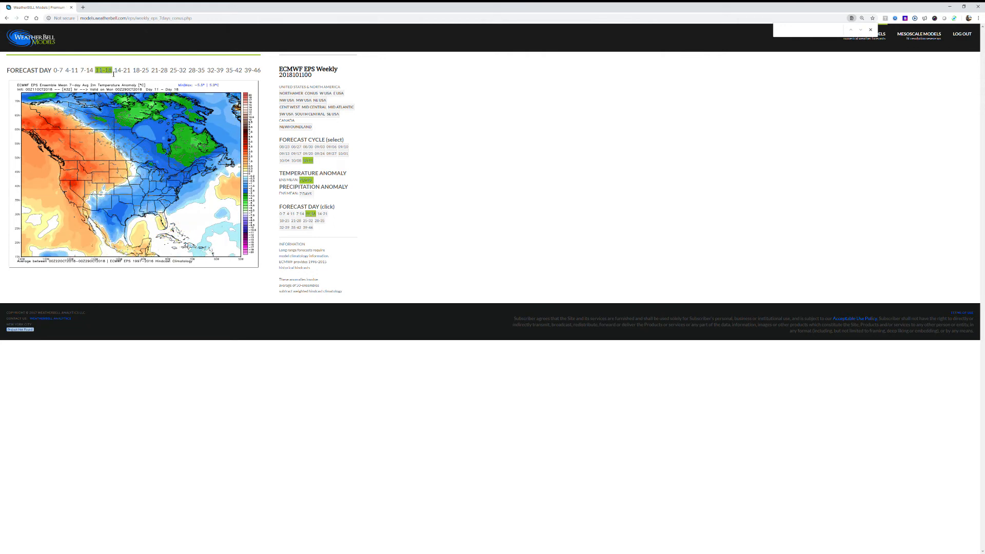
left_click(122, 70)
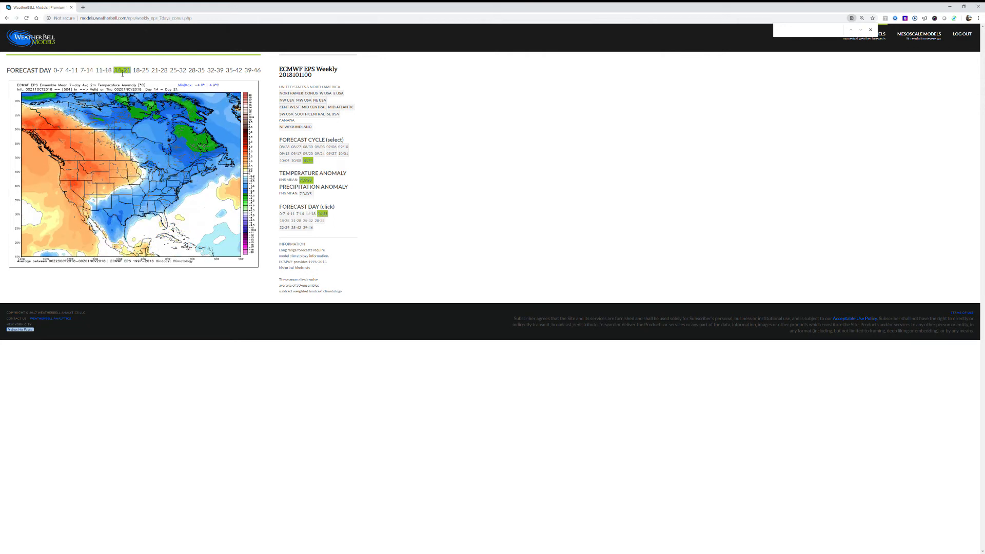
left_click(140, 70)
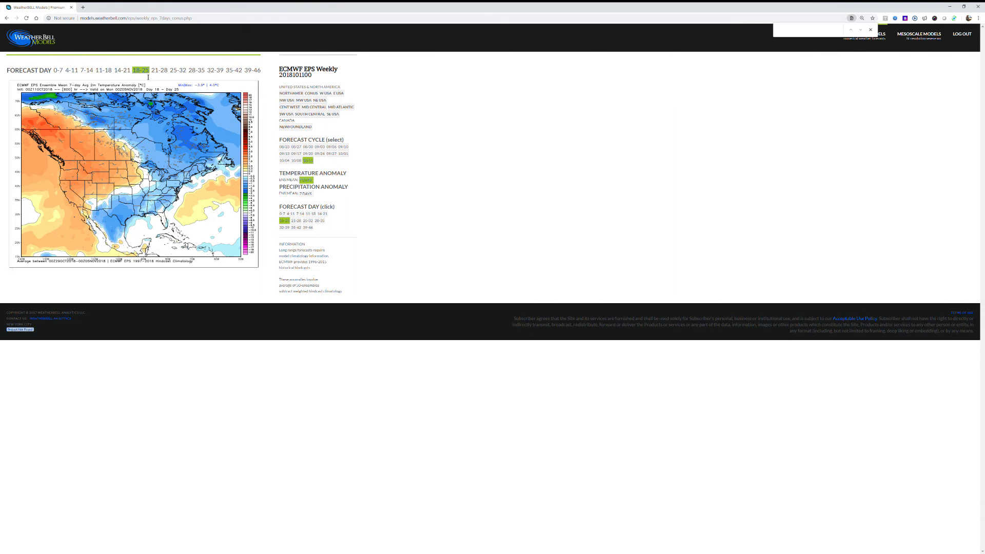
left_click(177, 70)
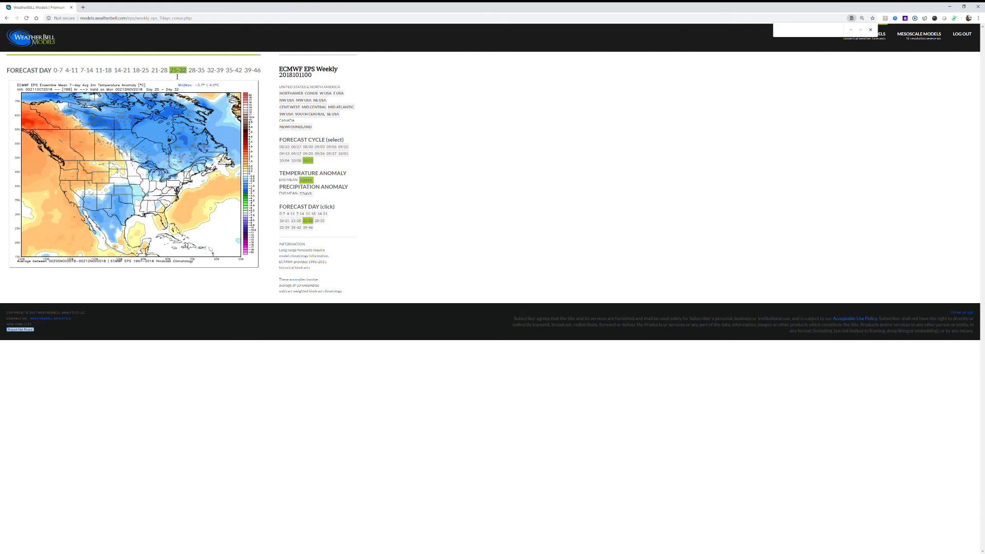
left_click(197, 70)
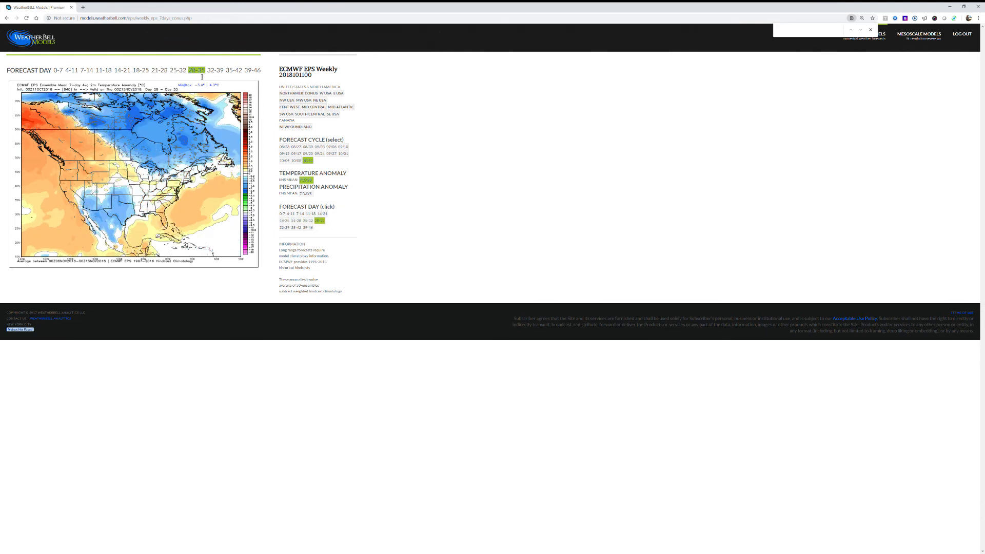
left_click(213, 69)
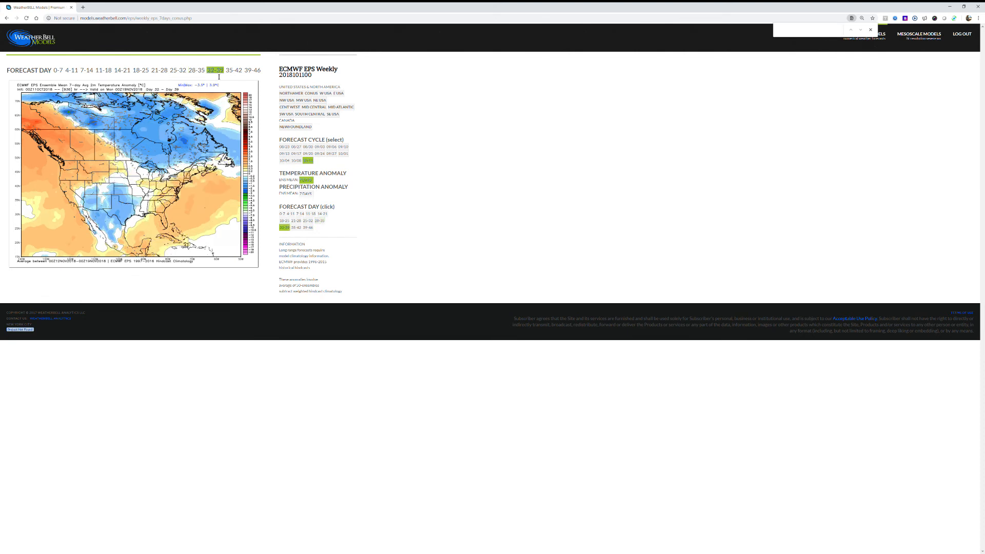
left_click(233, 69)
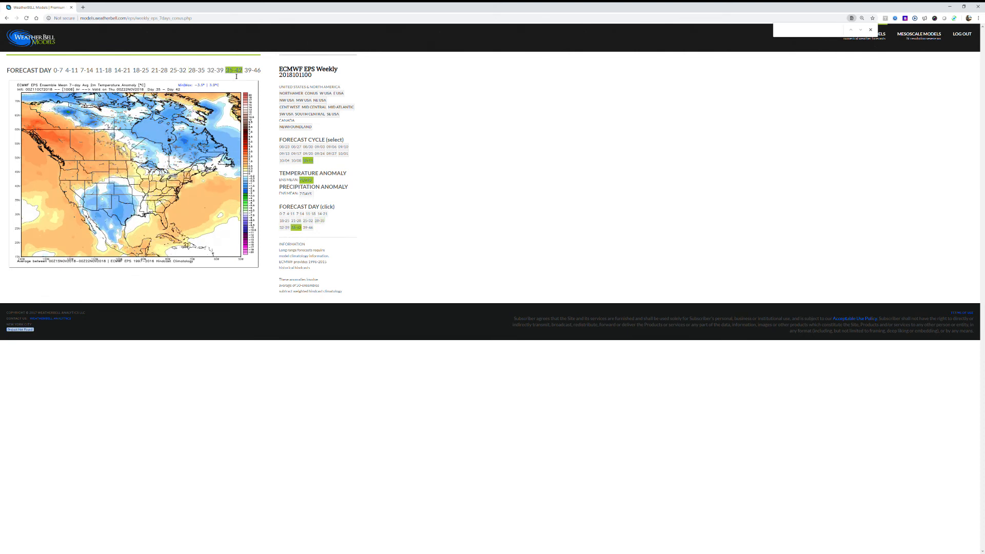
left_click(252, 70)
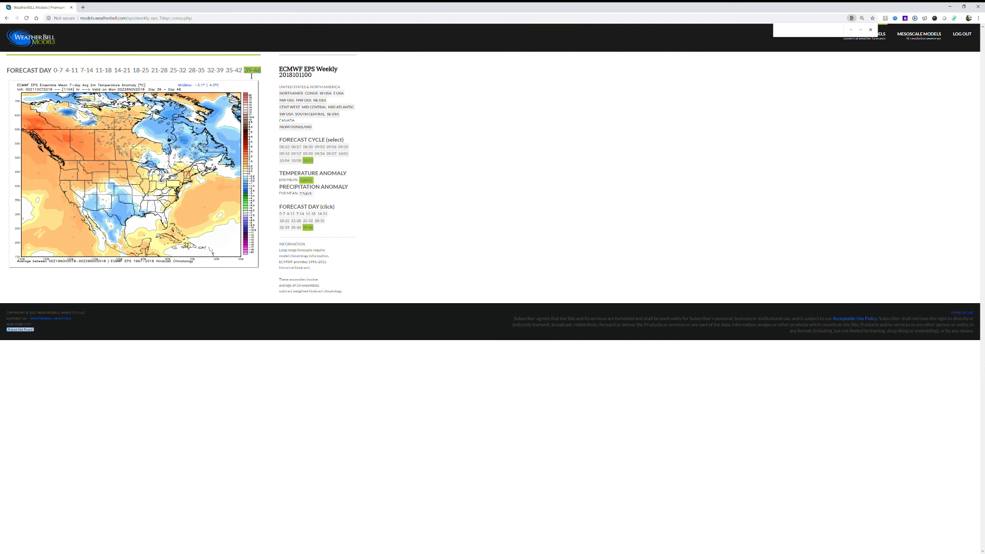